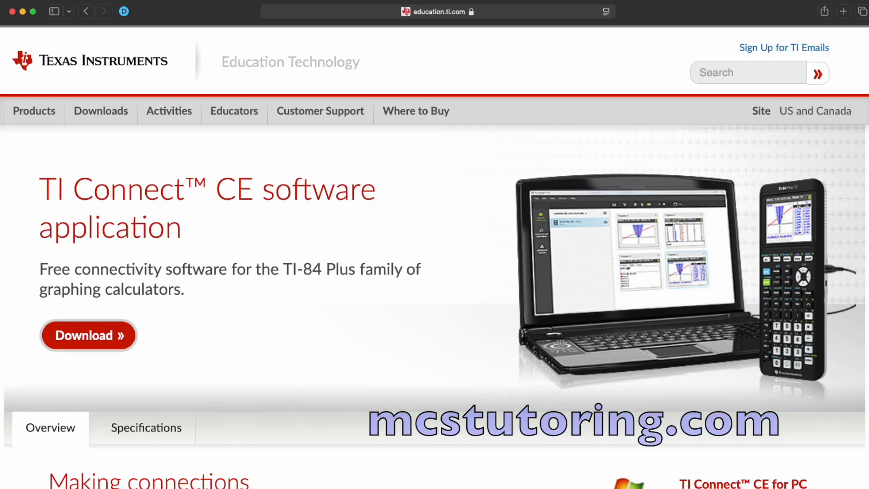
Scroll through the TI-84 Plus CE's stored contents in Calculator Explorer
{"action": "scroll", "scroll_direction": "down", "scroll_amount": 3}
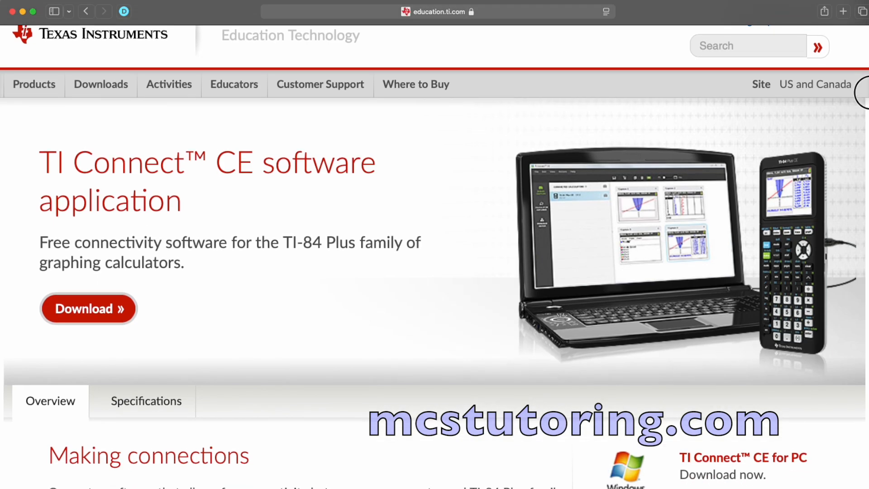
{"action": "scroll", "scroll_direction": "down", "scroll_amount": 3}
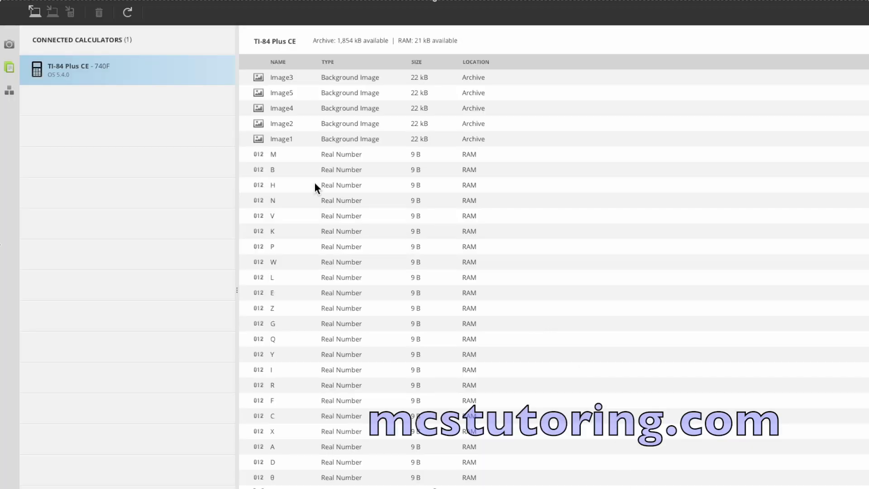
{"action": "mouse_move", "coordinate": [99, 80]}
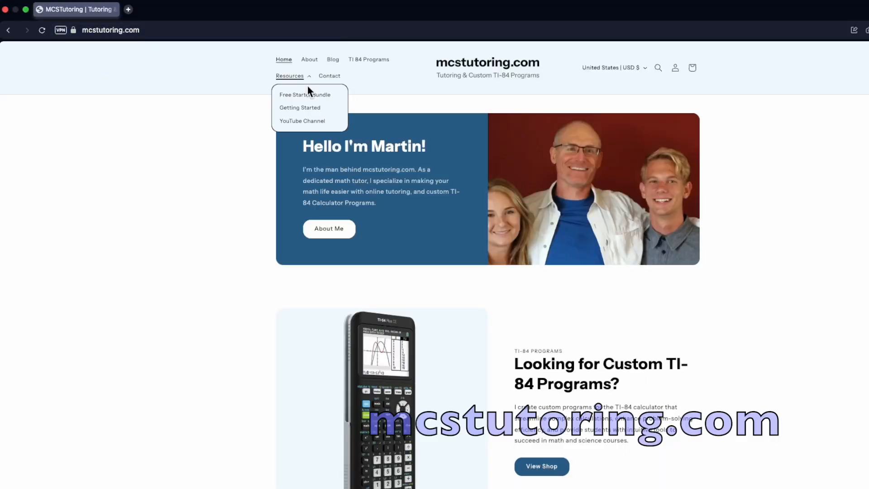
Choose Free Starter Bundle from the mcstutoring.com Resources menu
{"action": "left_click", "coordinate": [304, 94]}
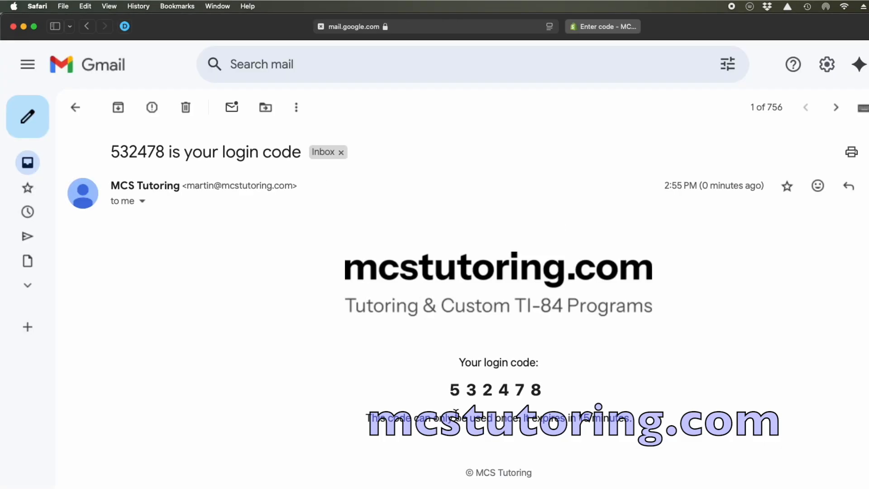
Highlight the six-digit login code in the MCS Tutoring email
{"action": "left_click_drag", "start_coordinate": [450, 390], "coordinate": [543, 390]}
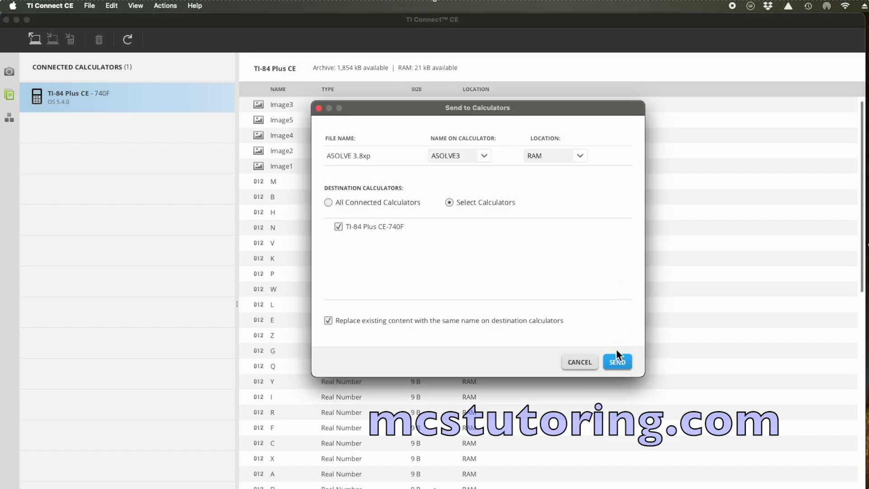
Send ASOLVE 3.8xp to TI-84 Plus CE-740F, replacing existing content, and confirm
{"action": "left_click", "coordinate": [617, 361]}
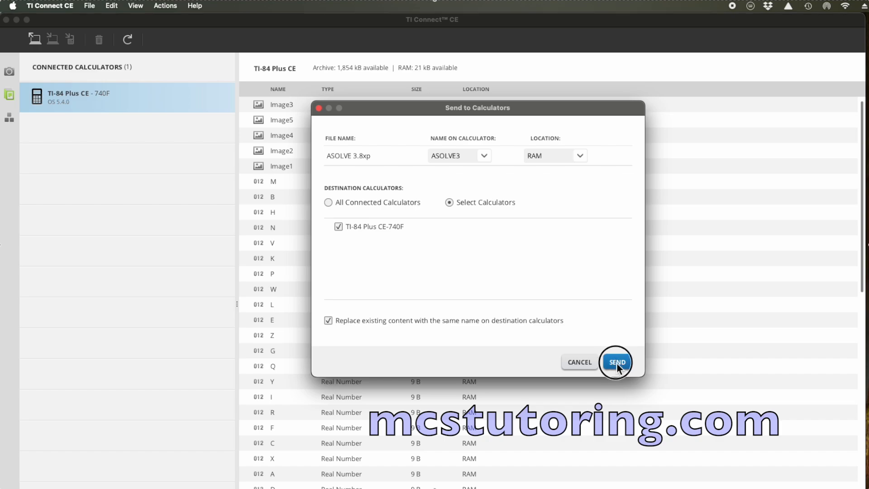
{"action": "left_click", "coordinate": [616, 362]}
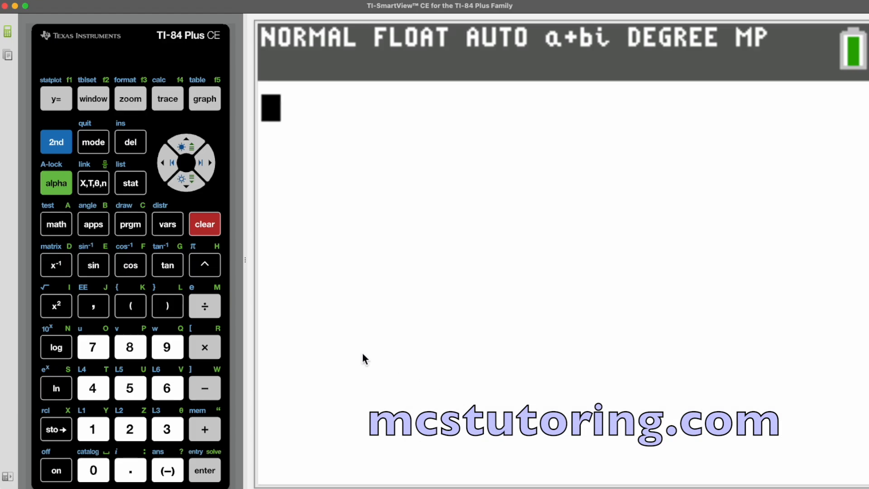
Run 1:DECFRAC2 from the emulator's PRGM menu so it prompts for a decimal
{"action": "left_click", "coordinate": [130, 224]}
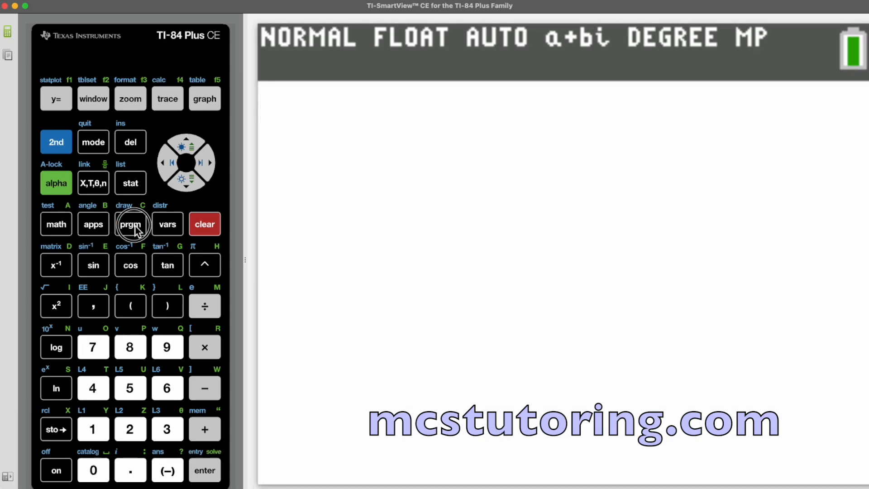
{"action": "left_click", "coordinate": [131, 224]}
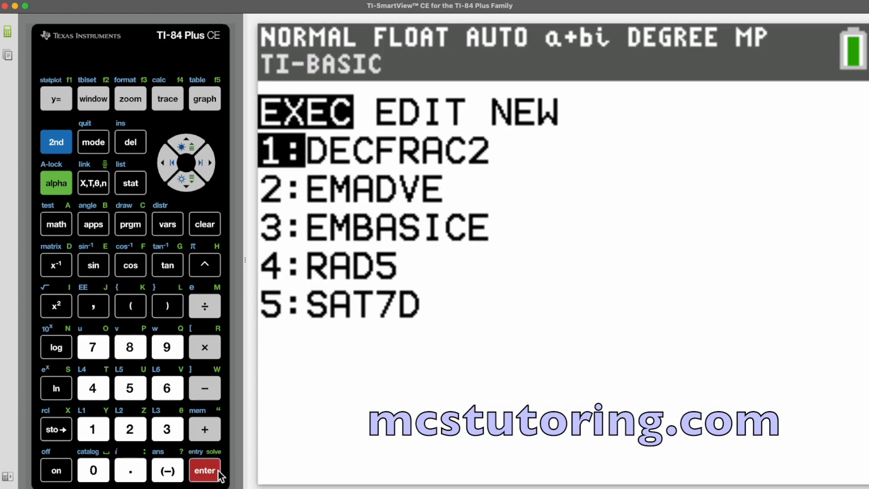
{"action": "left_click", "coordinate": [205, 470]}
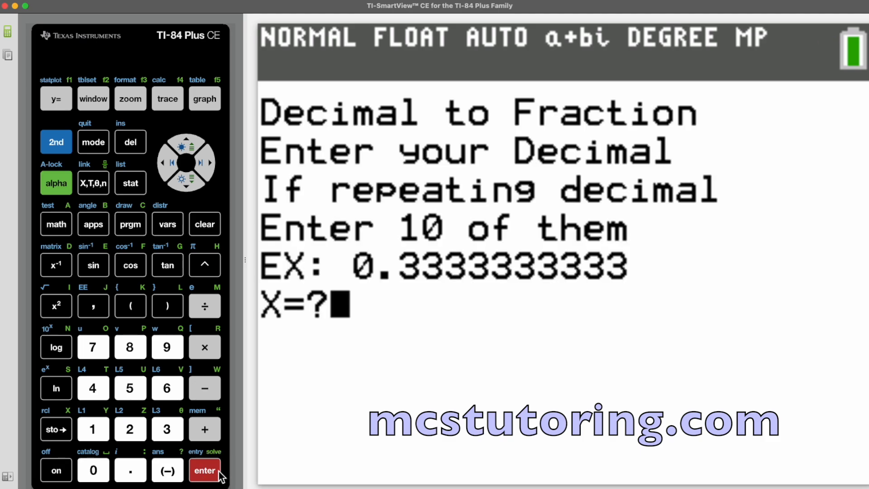
{"action": "left_click", "coordinate": [129, 470]}
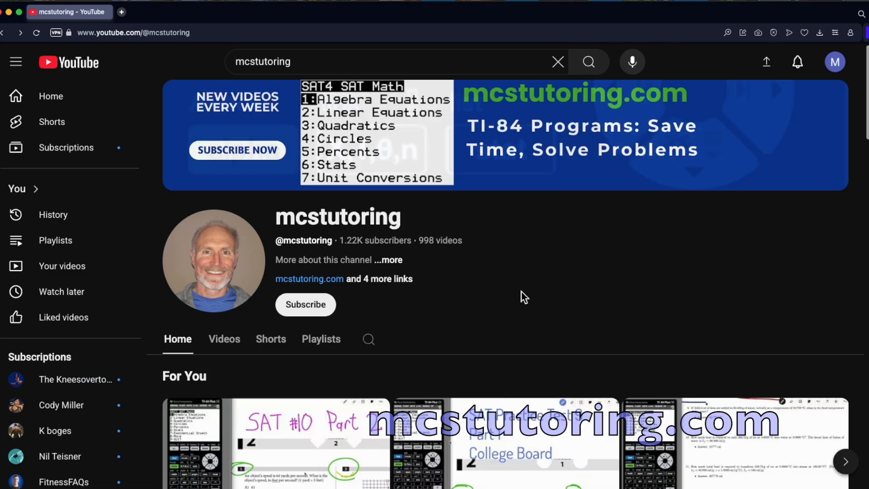
Play all of the FREE TI-84 Plus CE Programs playlist from the Playlists tab
{"action": "scroll", "scroll_direction": "down", "scroll_amount": 3}
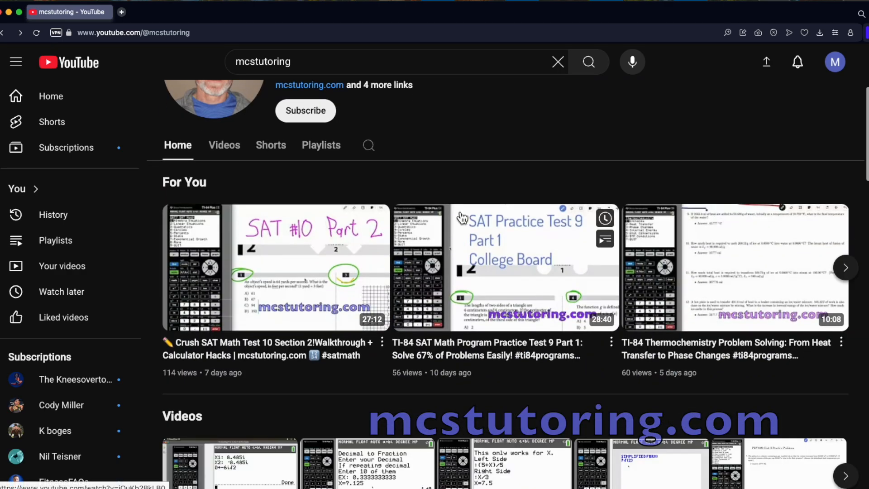
{"action": "left_click", "coordinate": [320, 145]}
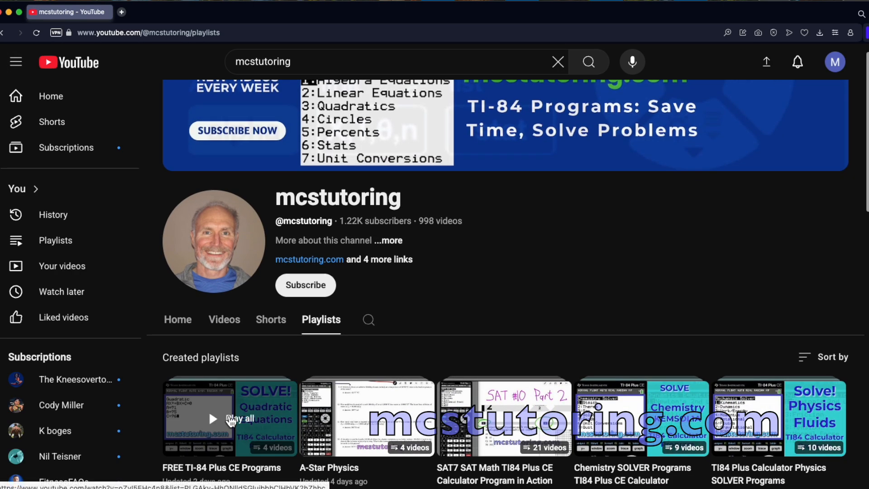
{"action": "left_click", "coordinate": [212, 418]}
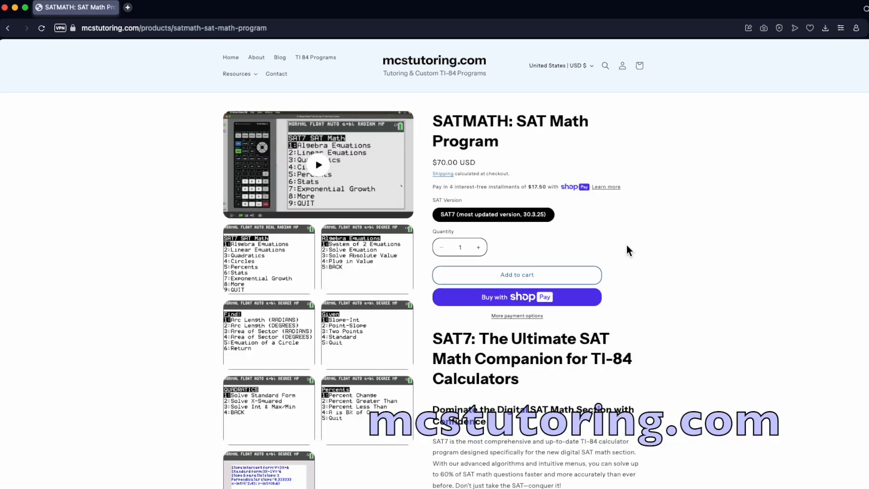
Scroll the SATMATH product page down to its SAT7 feature description
{"action": "scroll", "scroll_direction": "down", "scroll_amount": 3}
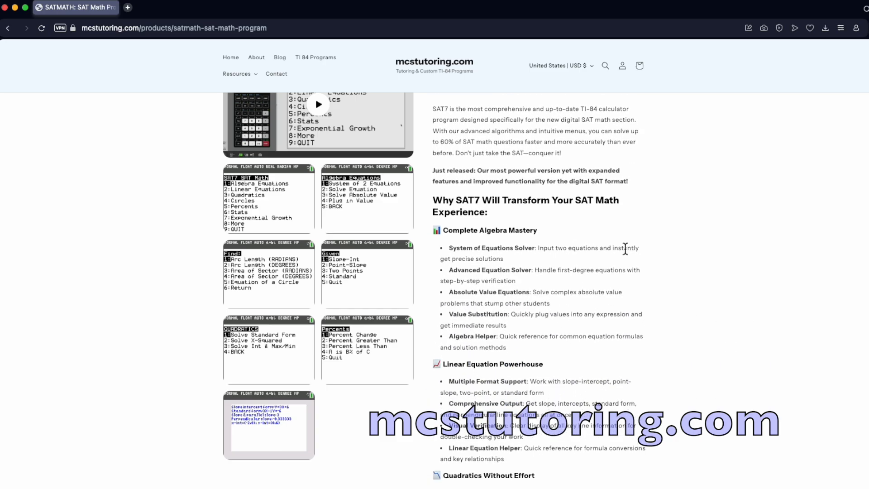